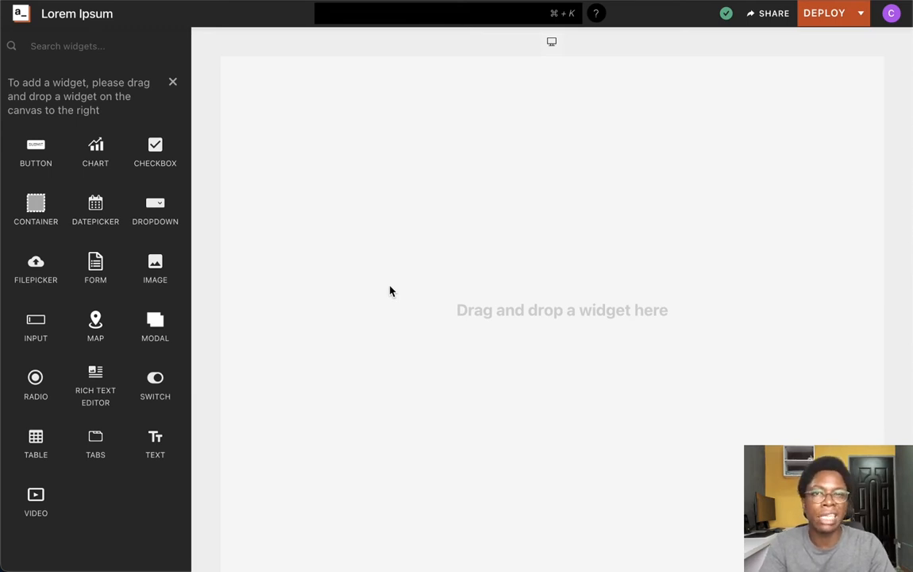
pyautogui.moveTo(322, 256)
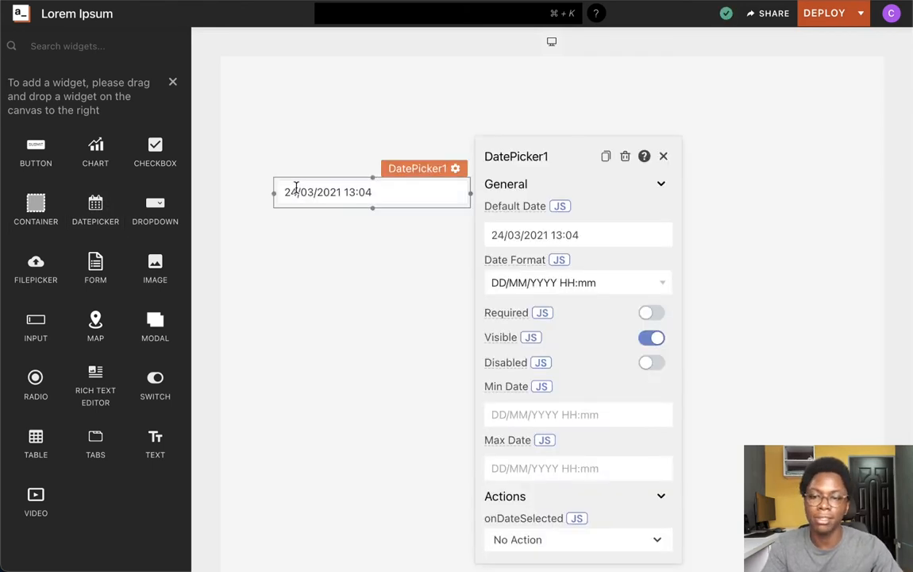
pyautogui.moveTo(497, 253)
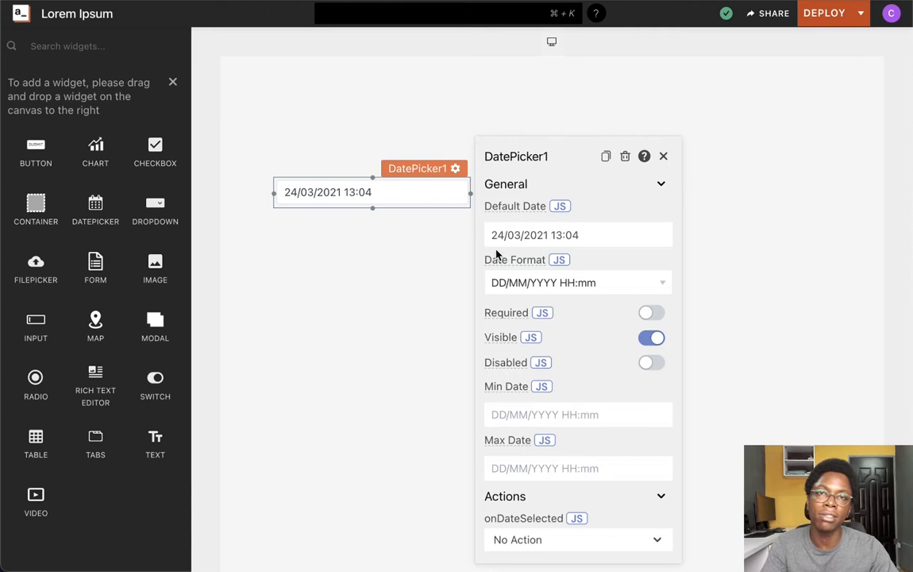
pyautogui.moveTo(526, 219)
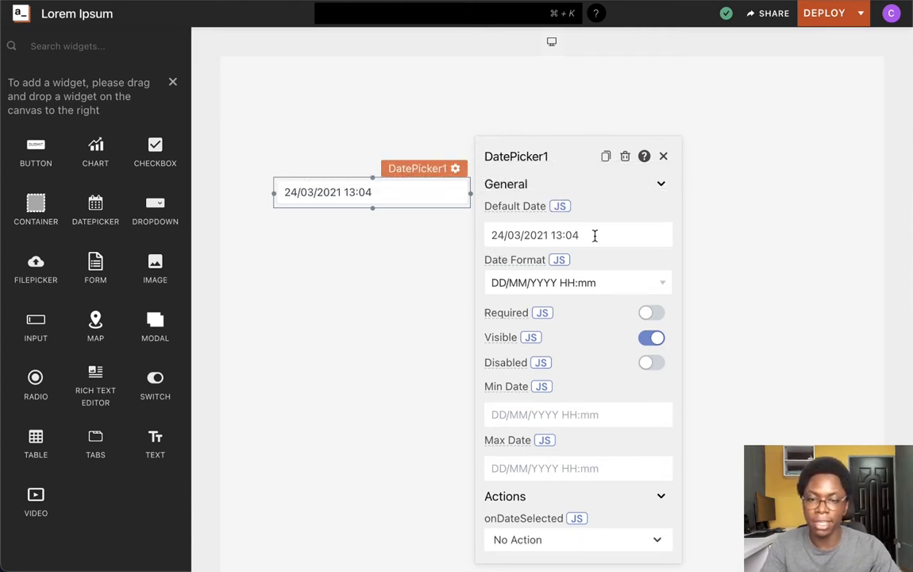
# Step: Pick 25 March 2021 as the default date and switch it to a JS code value
pyautogui.click(578, 234)
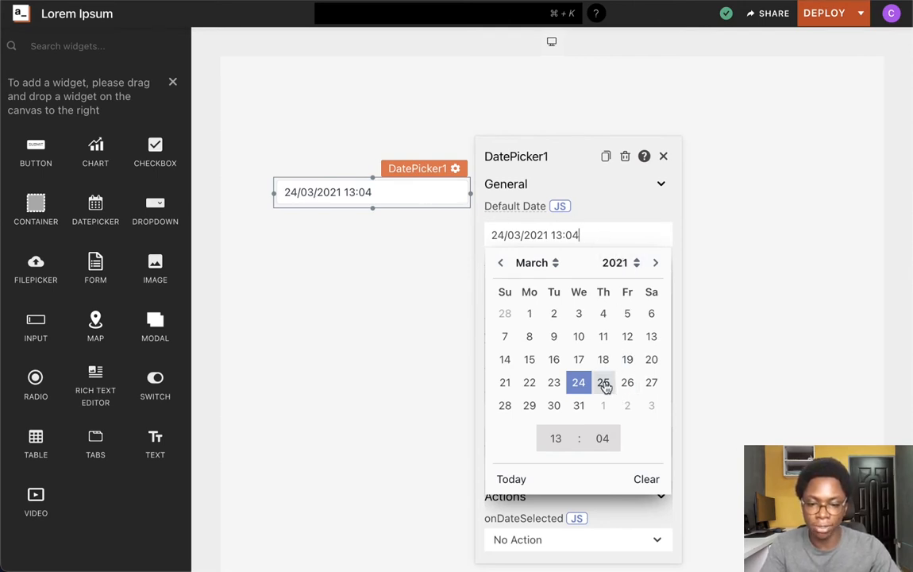
pyautogui.click(602, 382)
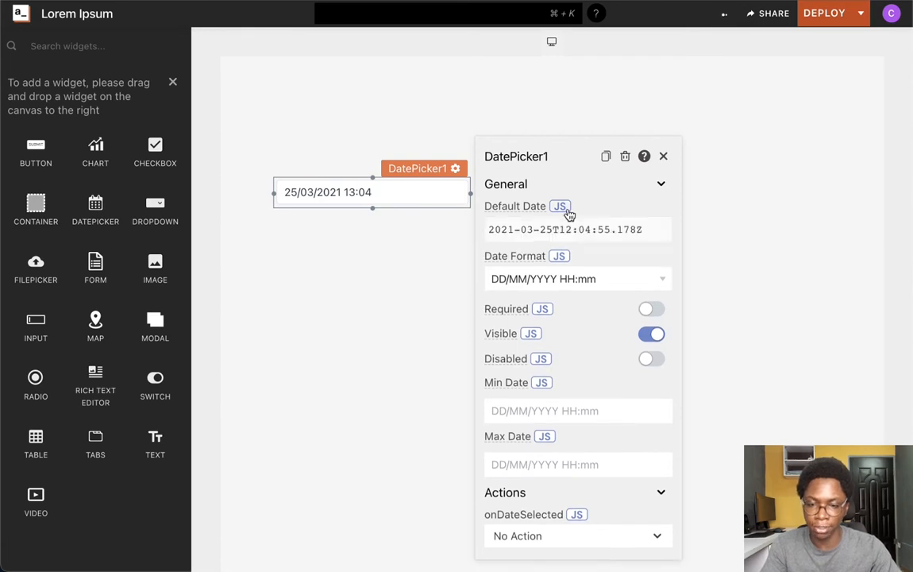
pyautogui.click(560, 206)
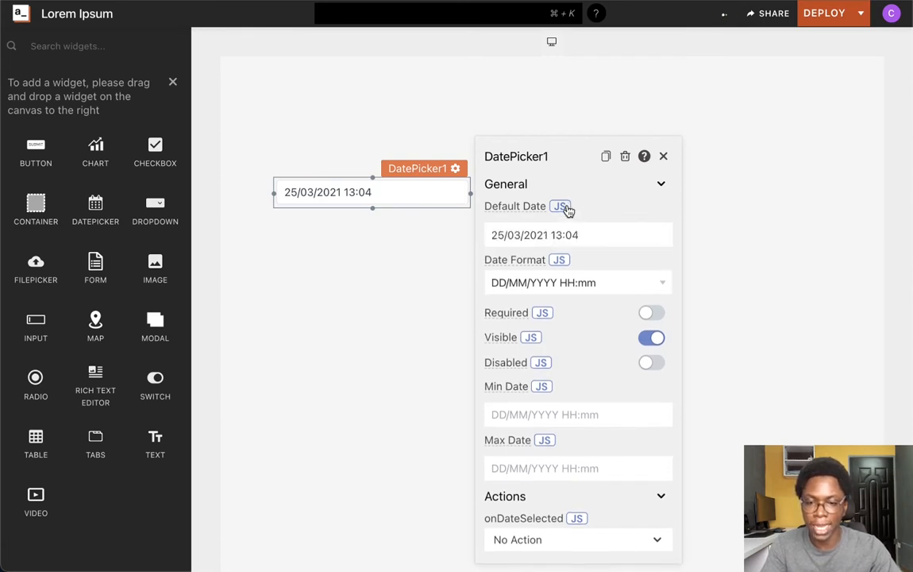
pyautogui.click(559, 205)
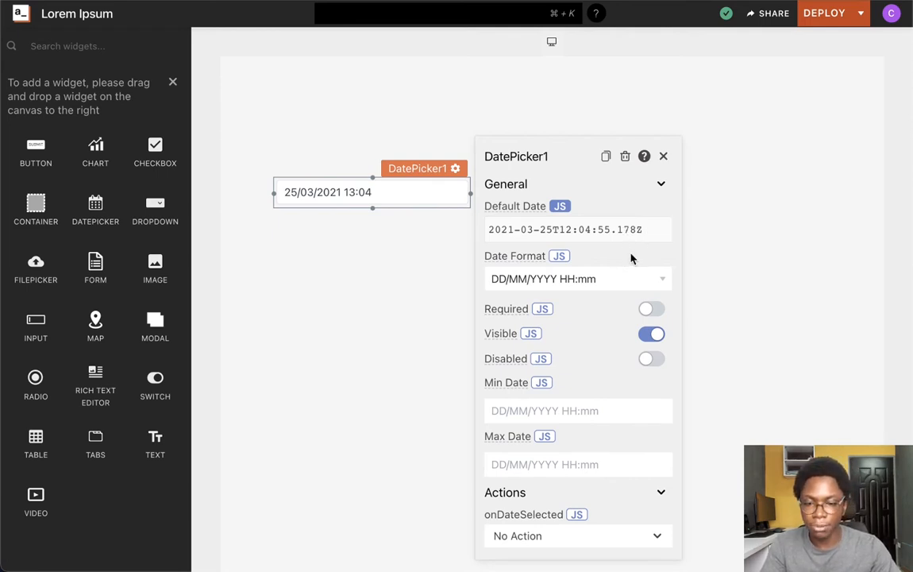
# Step: Choose YYYY-MM-DD from the Date Format dropdown so the picker reads 2021-03-25
pyautogui.click(577, 278)
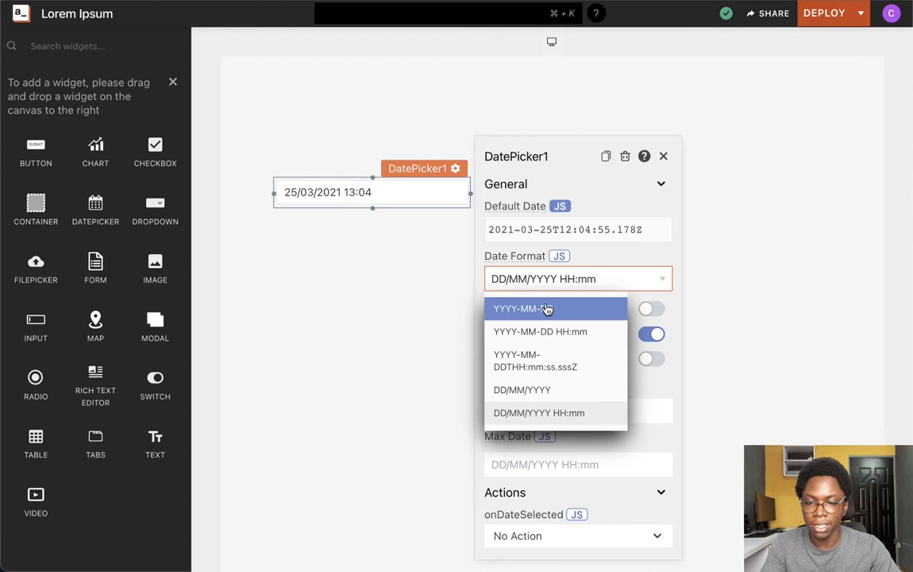
pyautogui.moveTo(560, 309)
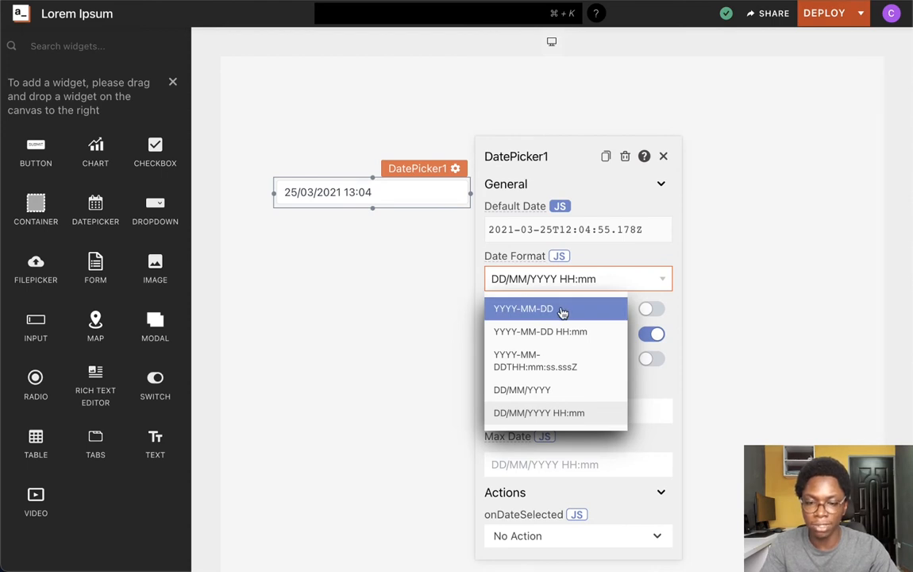
pyautogui.click(522, 308)
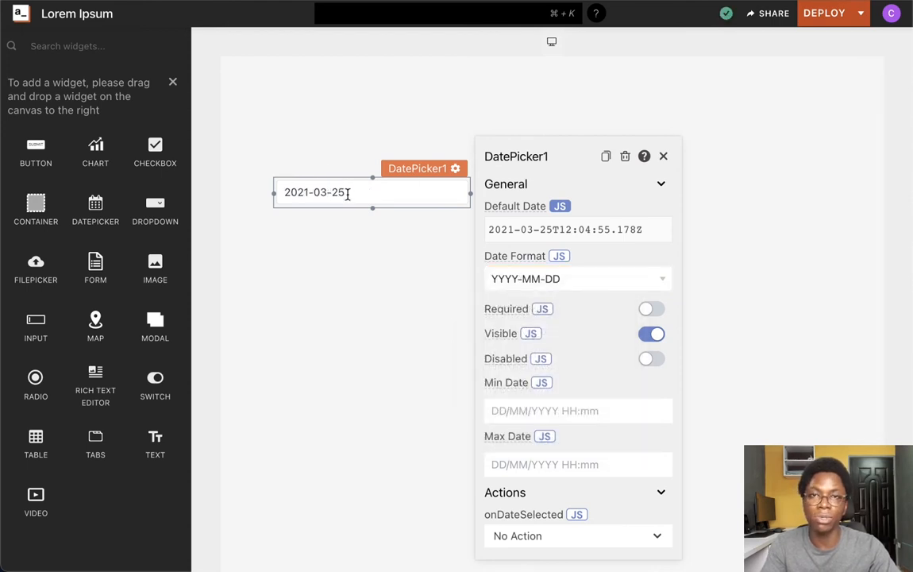
pyautogui.click(577, 278)
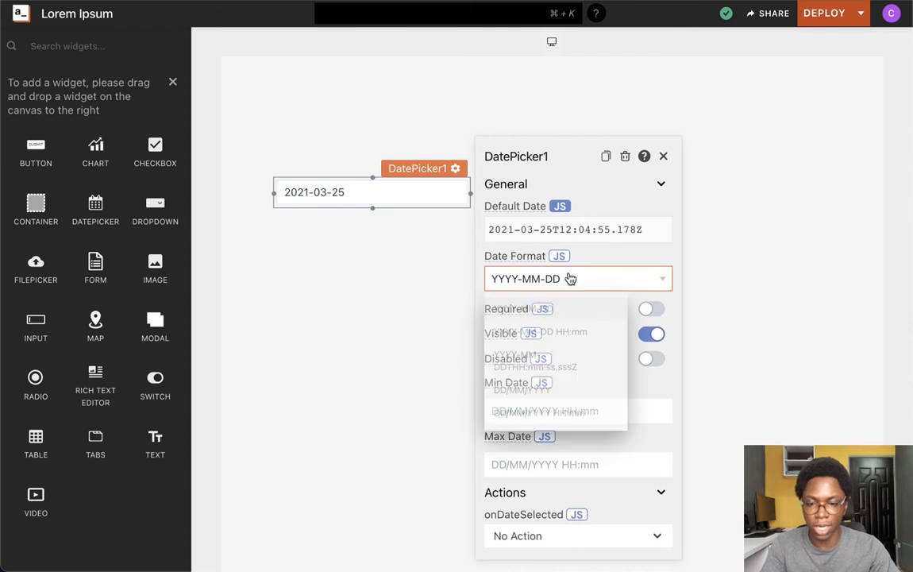
pyautogui.click(575, 278)
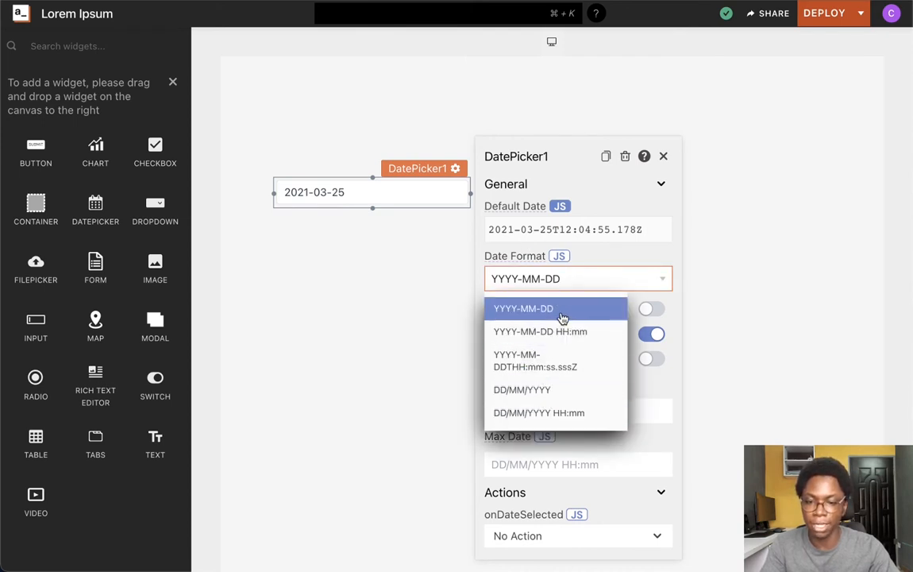
pyautogui.click(522, 308)
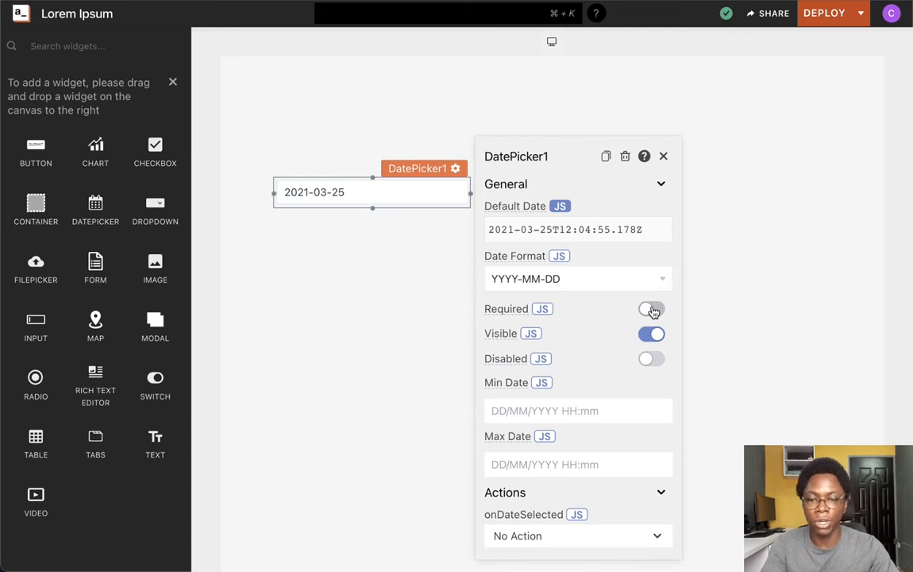
pyautogui.click(651, 309)
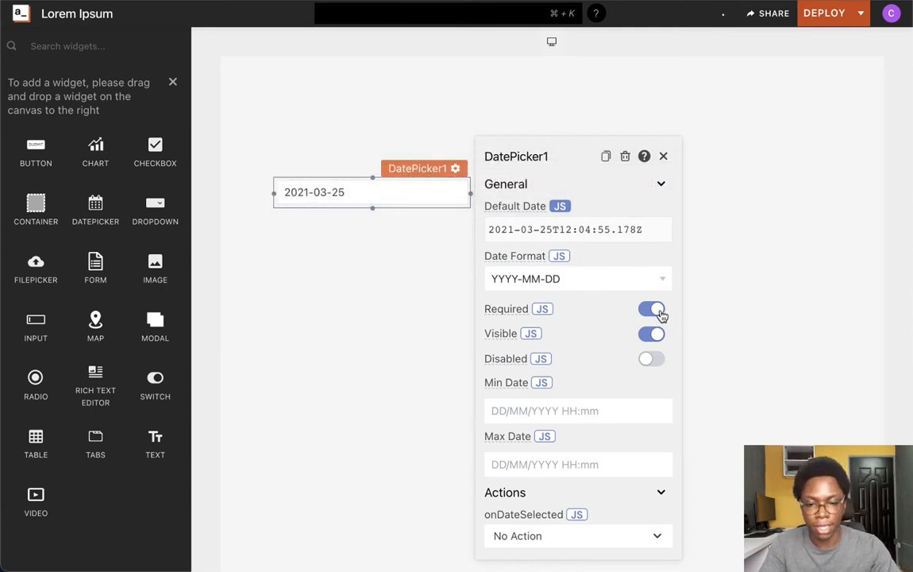
pyautogui.click(650, 308)
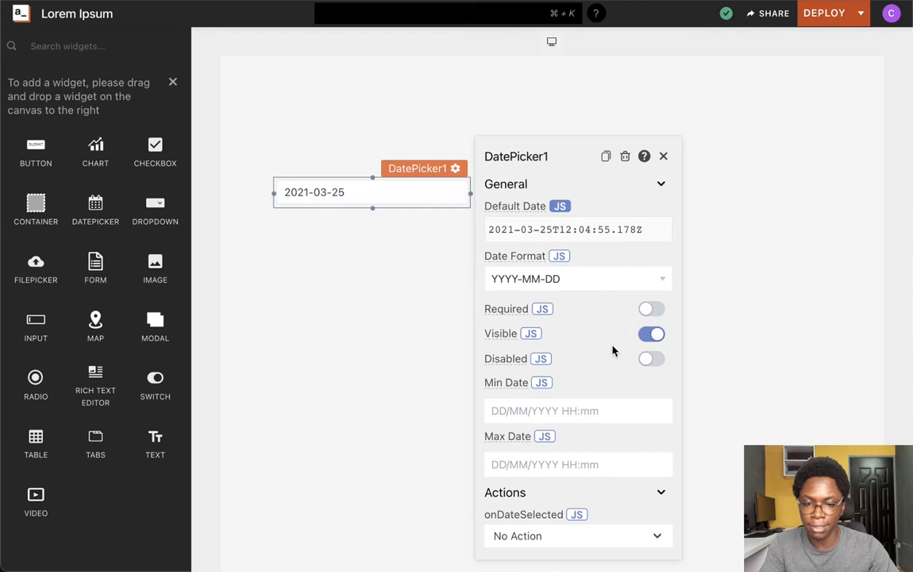
pyautogui.moveTo(522, 340)
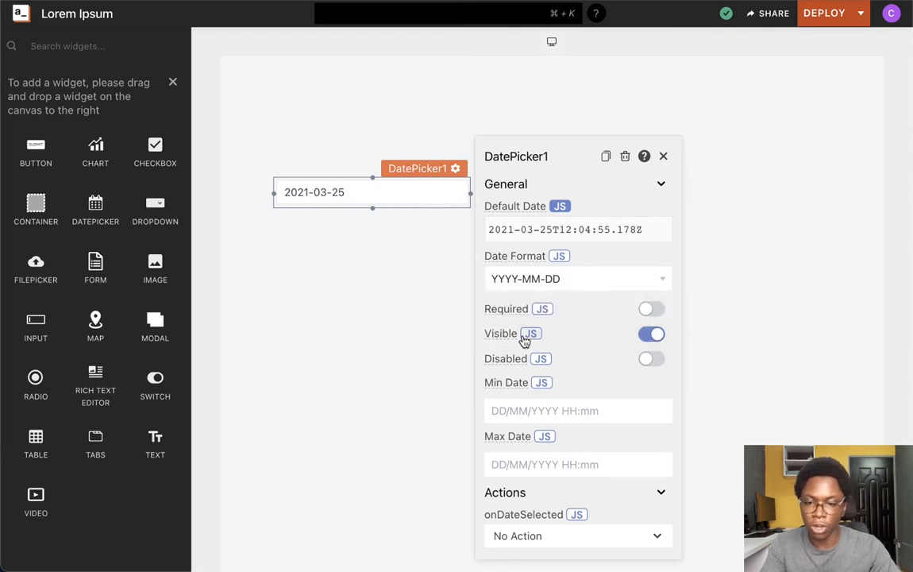
# Step: Make Visible (true) and Disabled (false) JS code values on the date picker
pyautogui.click(529, 332)
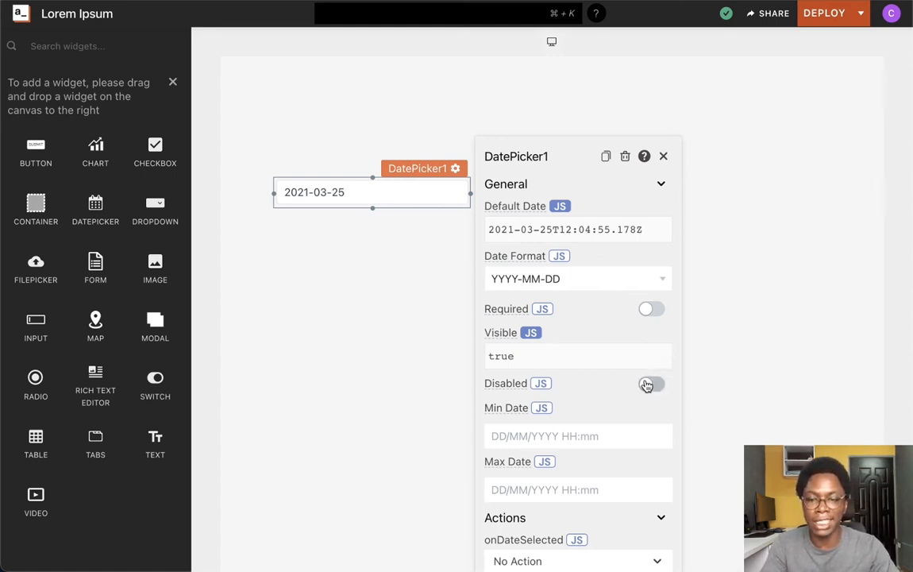
pyautogui.click(651, 384)
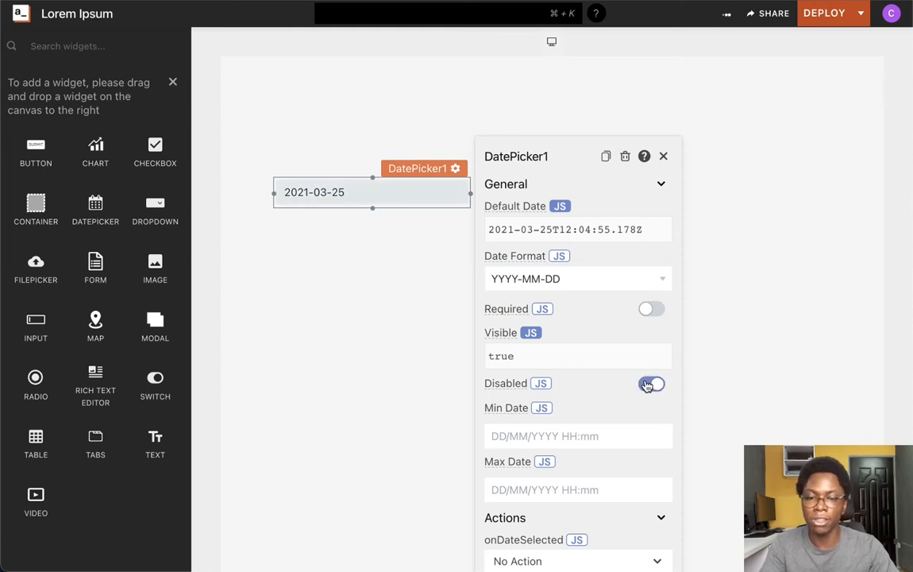
pyautogui.click(650, 383)
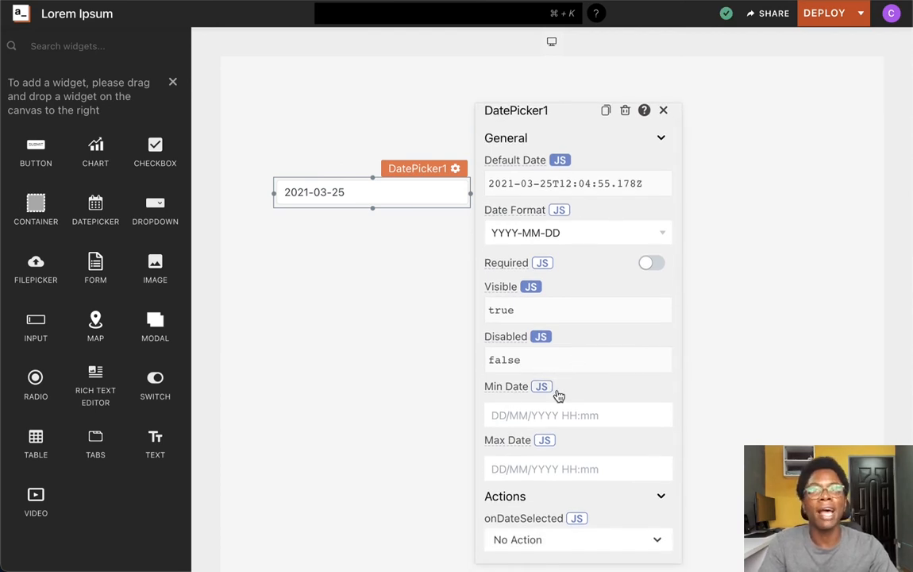
pyautogui.moveTo(485, 390)
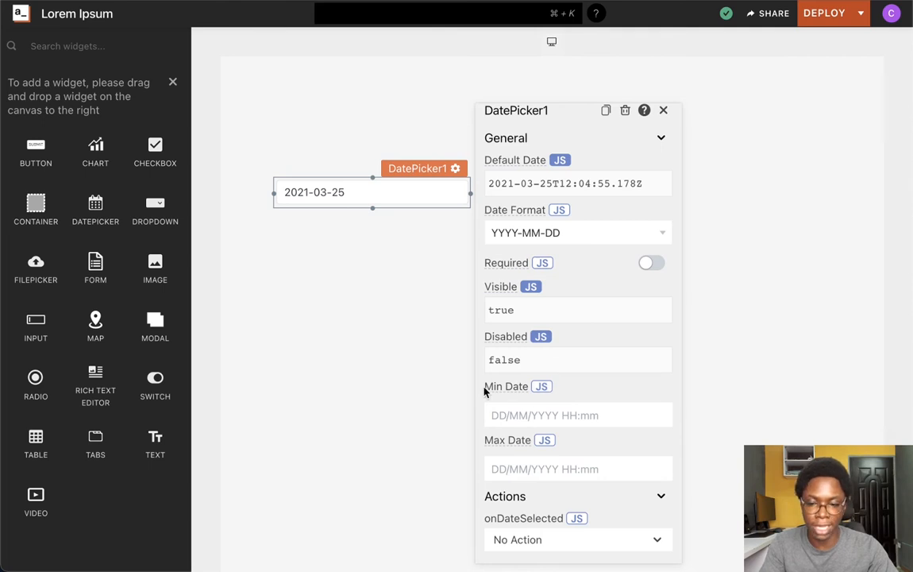
pyautogui.moveTo(499, 387)
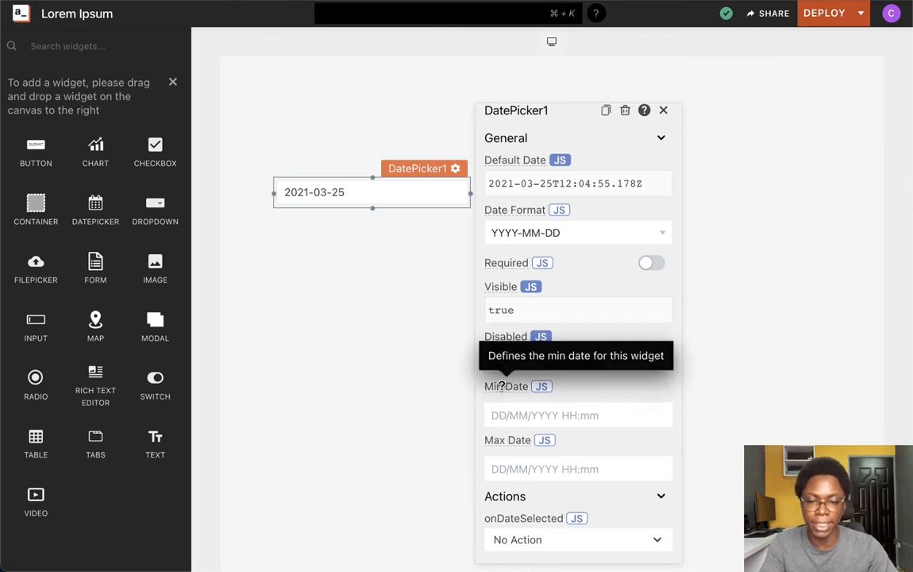
# Step: Set the Min Date to 2021-03-23 and the Max Date to 2021-03-26
pyautogui.click(578, 415)
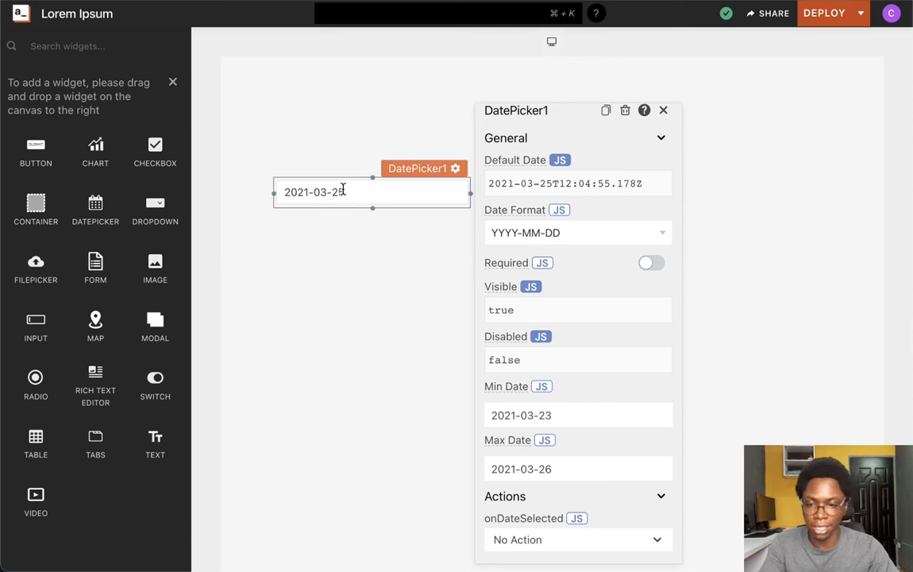
pyautogui.click(342, 191)
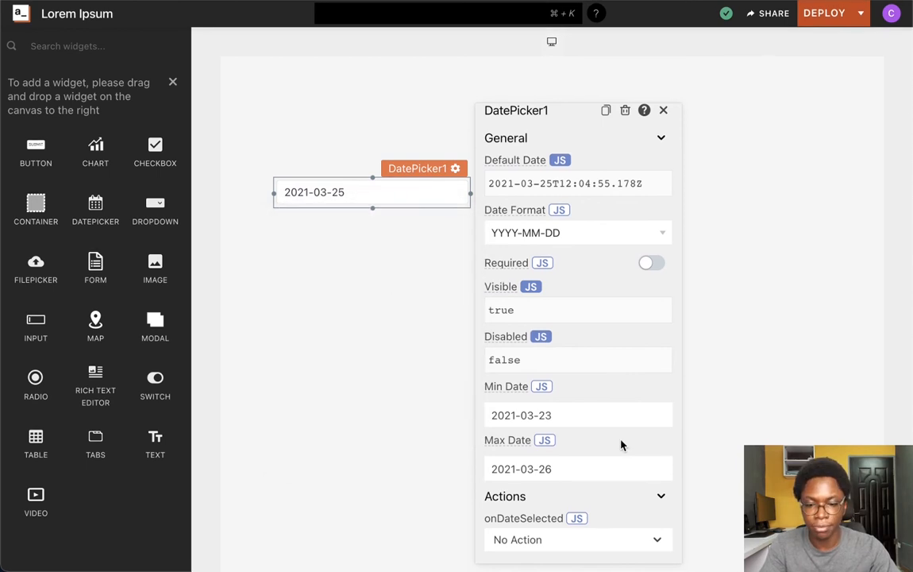
pyautogui.moveTo(570, 459)
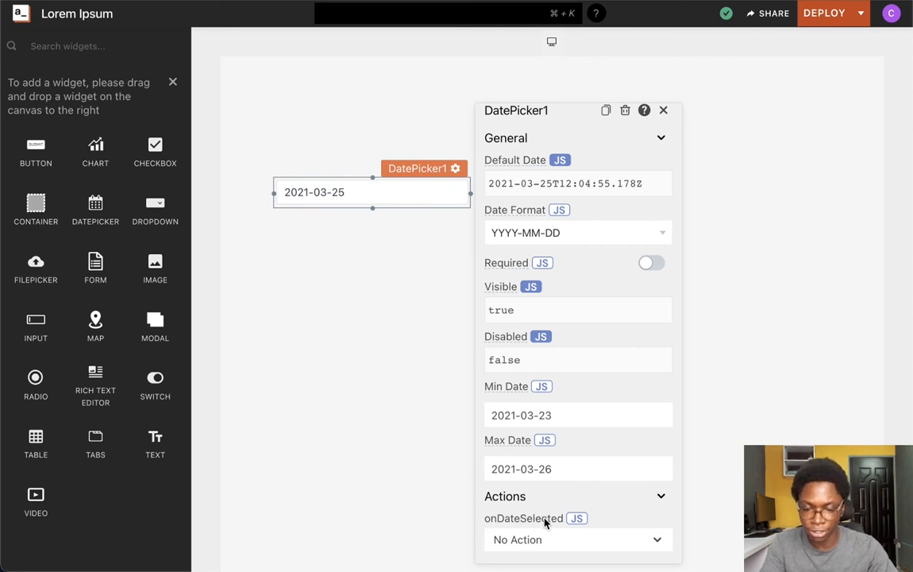
# Step: Open the onDateSelected dropdown under Actions to list the available actions
pyautogui.click(578, 539)
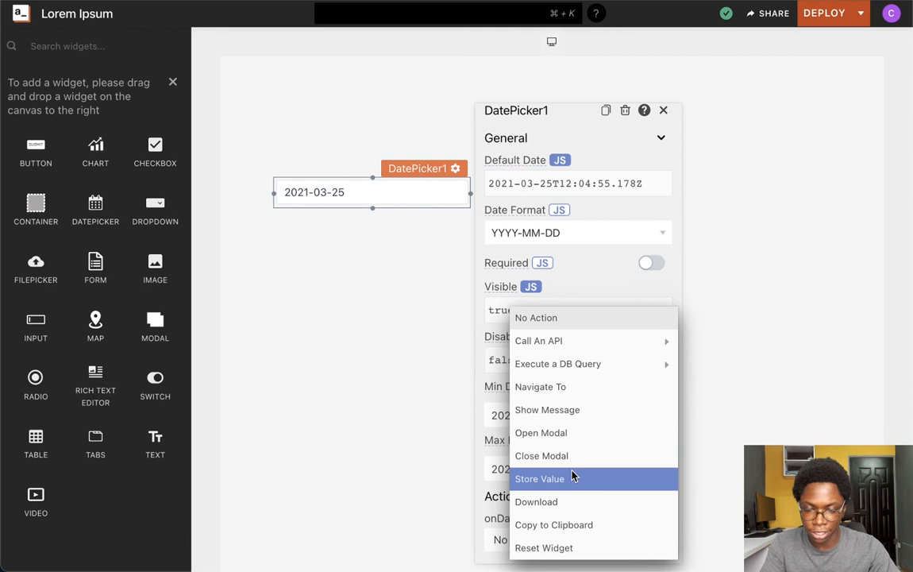
pyautogui.moveTo(610, 387)
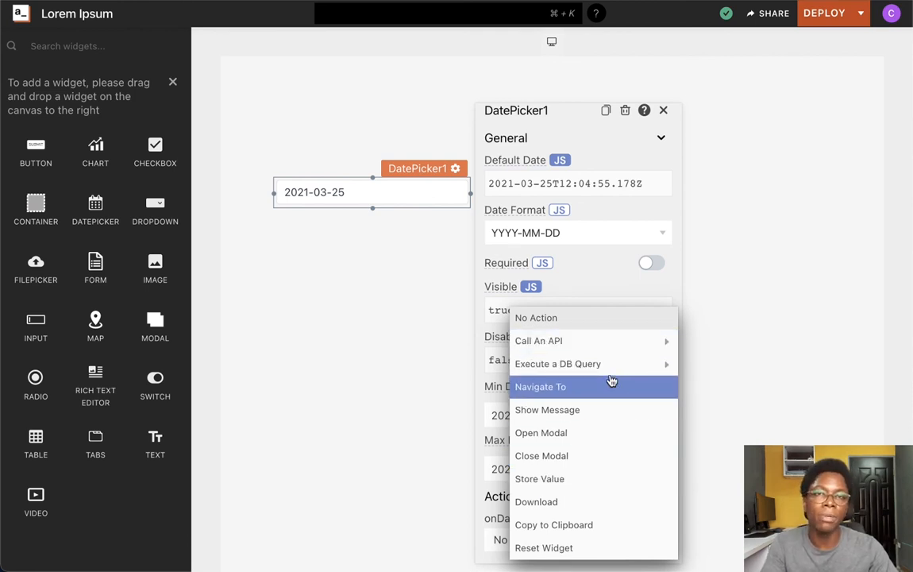
pyautogui.moveTo(558, 363)
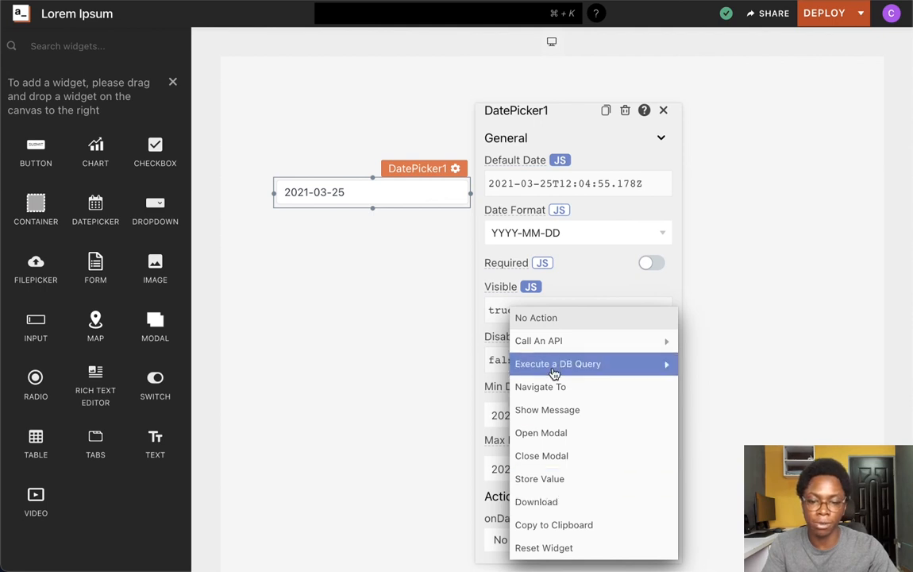